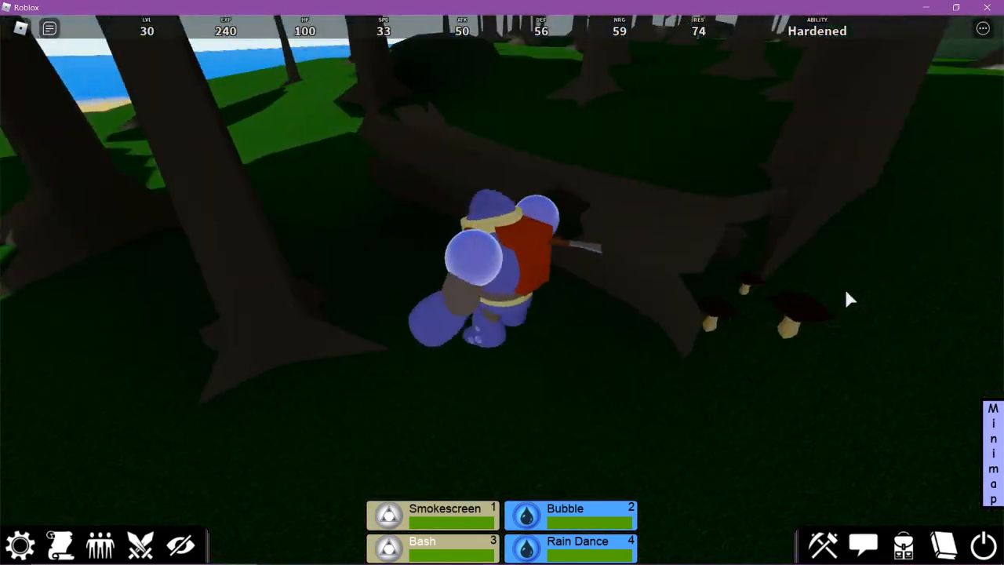
Step: Craft Cut Coconuts repeatedly until the coconut count reaches zero
left_click(904, 546)
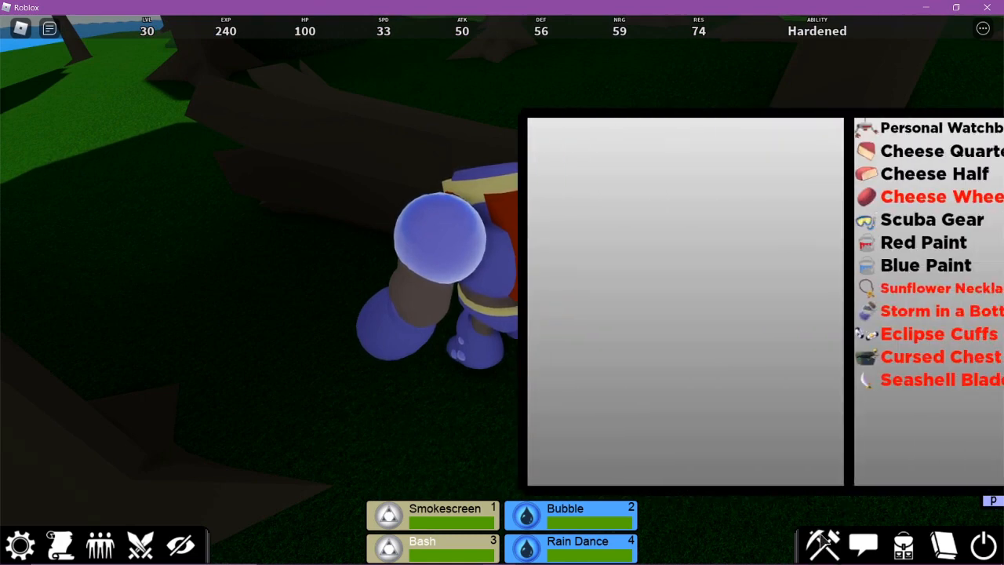
left_click(910, 288)
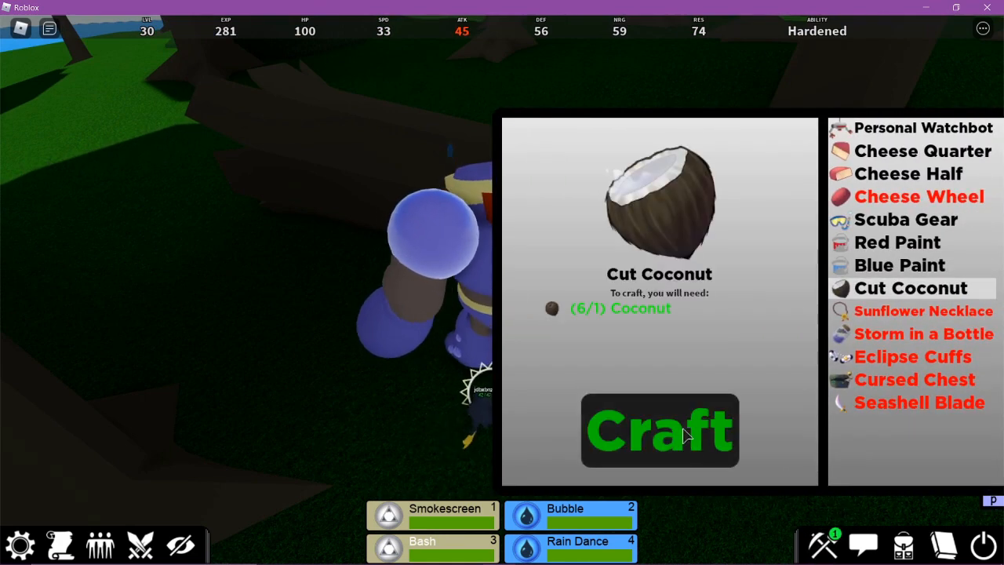
left_click(659, 430)
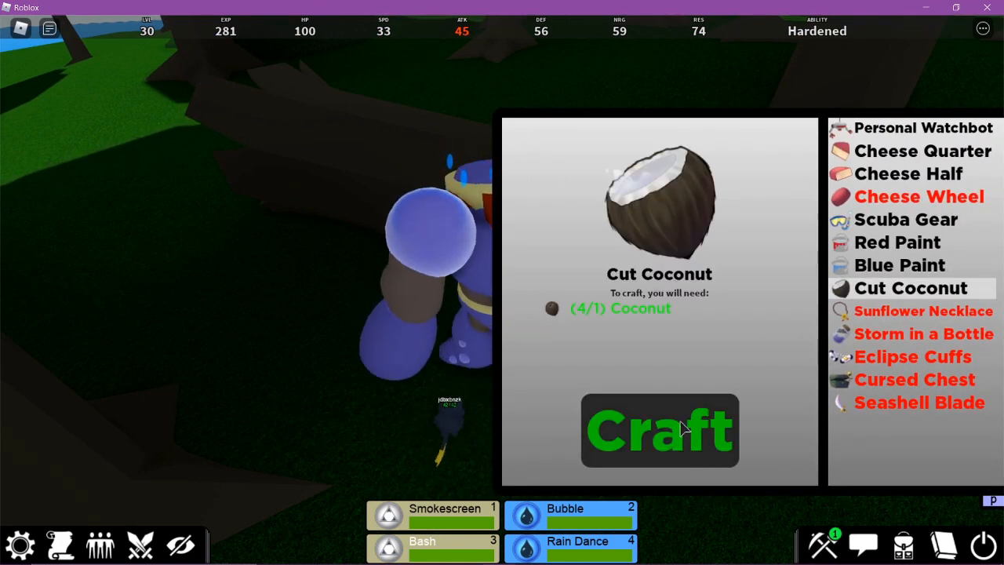
left_click(659, 430)
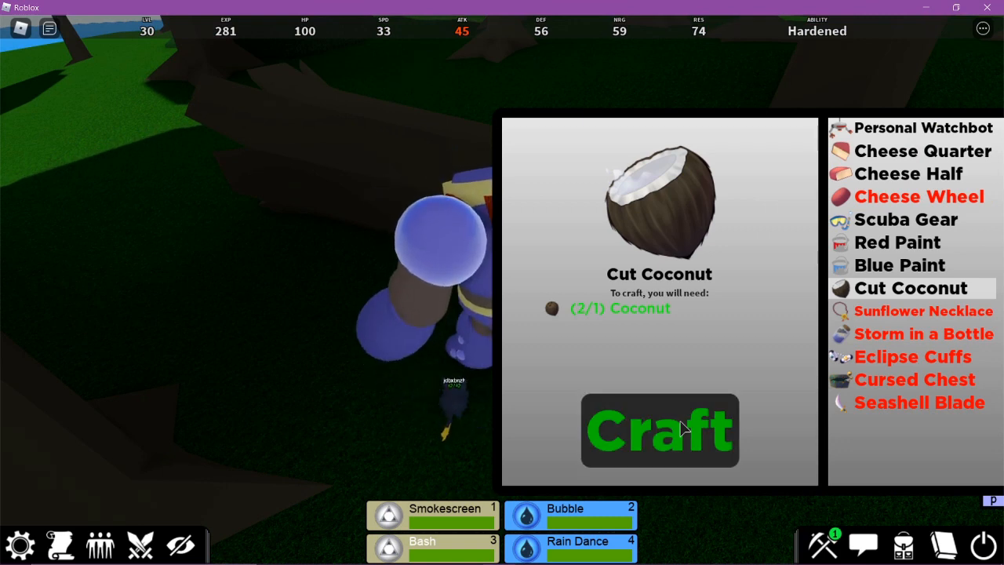
left_click(659, 430)
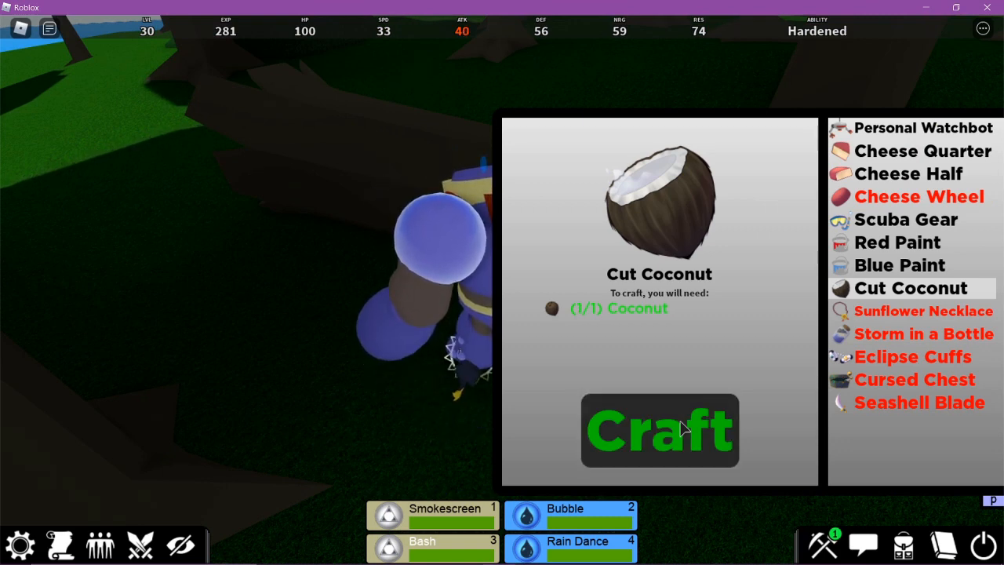
left_click(659, 430)
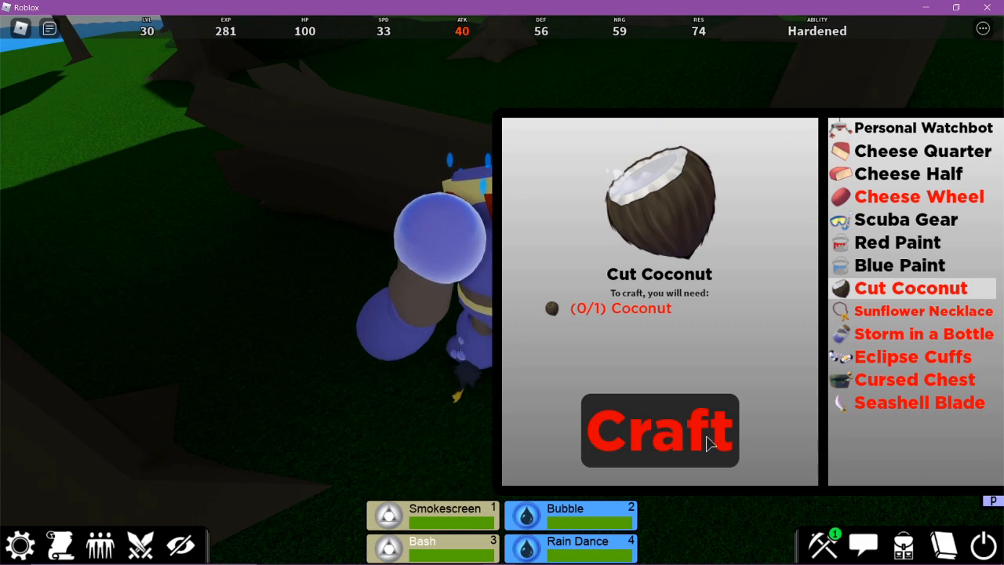
left_click(659, 429)
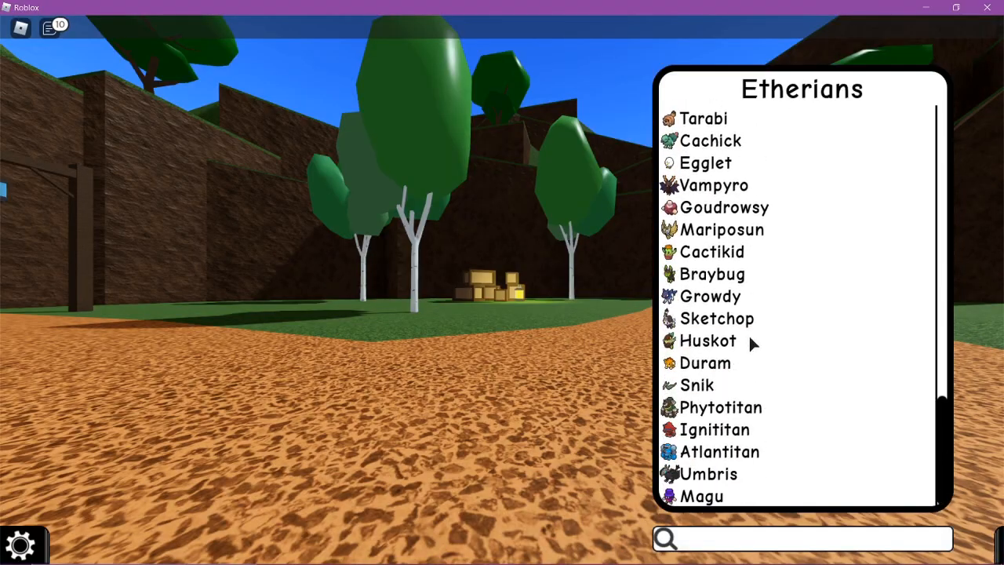
Step: Select Huskot in the Etherians monster list and start playing on the beach
left_click(708, 339)
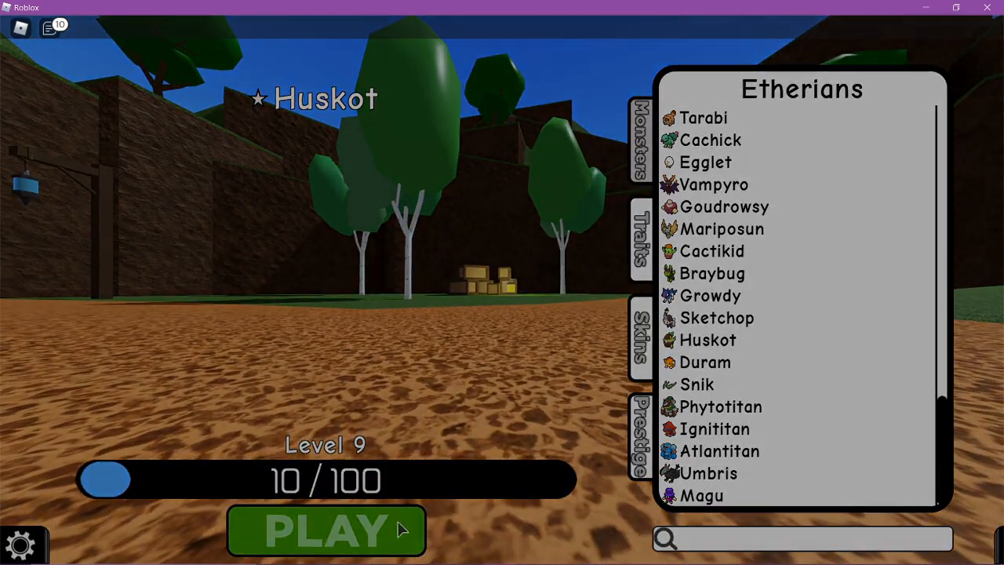
left_click(326, 530)
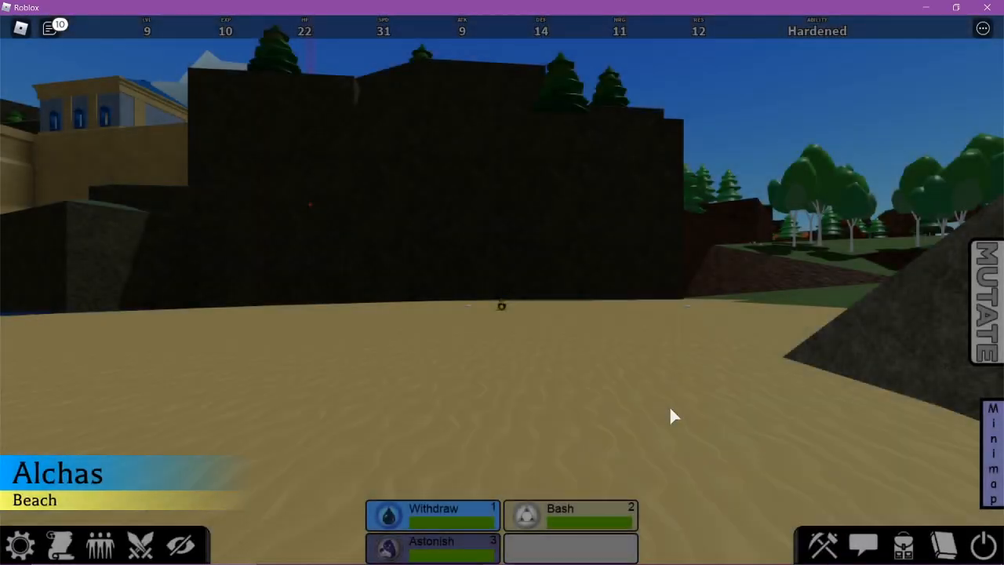